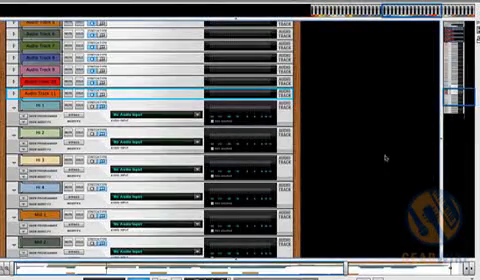
Scroll the rack to reveal the RV7000 reverb above the Kick, Snare and Bass tracks.
{"action": "scroll", "scroll_direction": "down", "scroll_amount": 3}
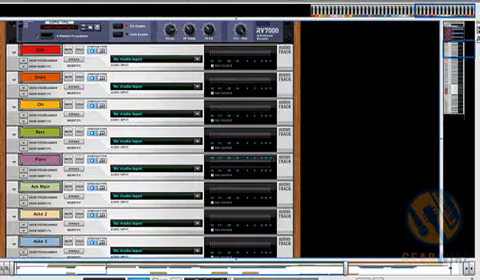
{"action": "left_click", "coordinate": [20, 8]}
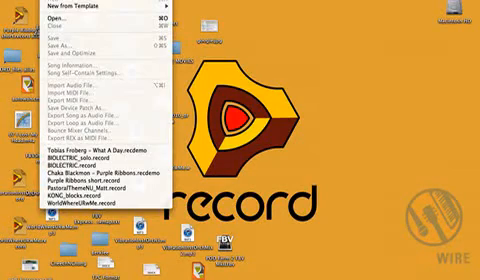
{"action": "mouse_move", "coordinate": [100, 186]}
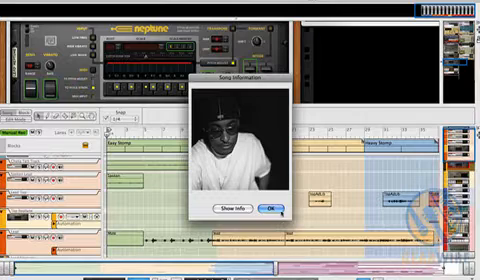
Close the Neptune demo song's Song Information window with OK.
{"action": "left_click", "coordinate": [263, 210]}
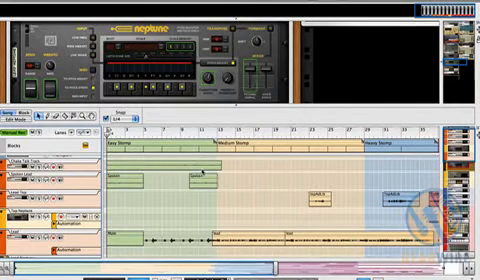